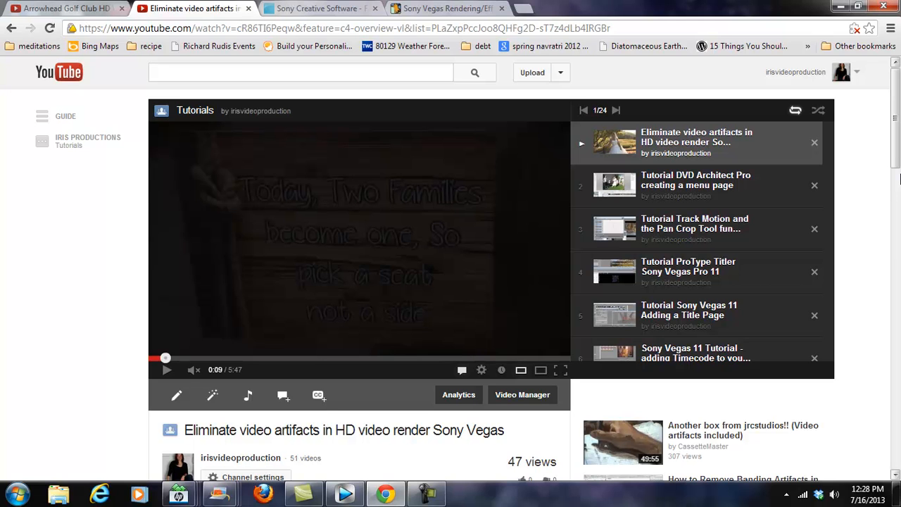
mouse_move(161, 377)
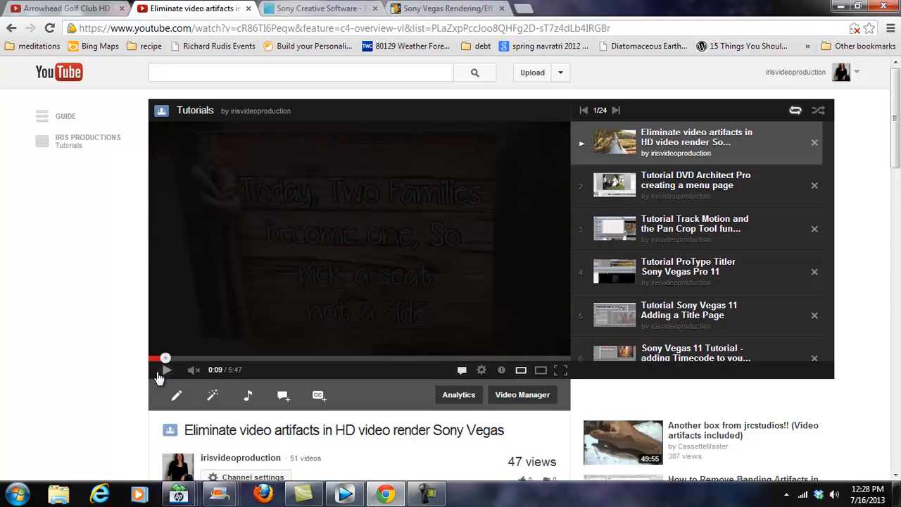
Play the 'Eliminate video artifacts in HD video render' tutorial and pause it at 0:39.
click(167, 369)
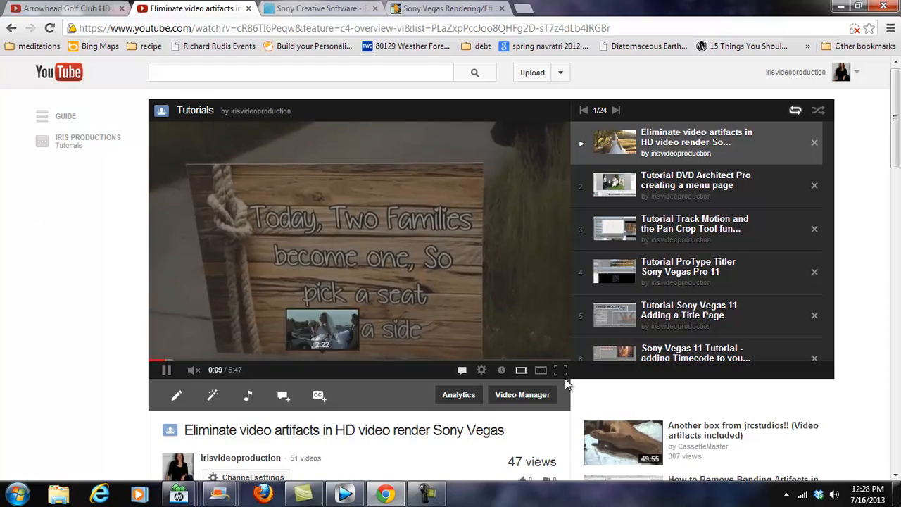
click(561, 370)
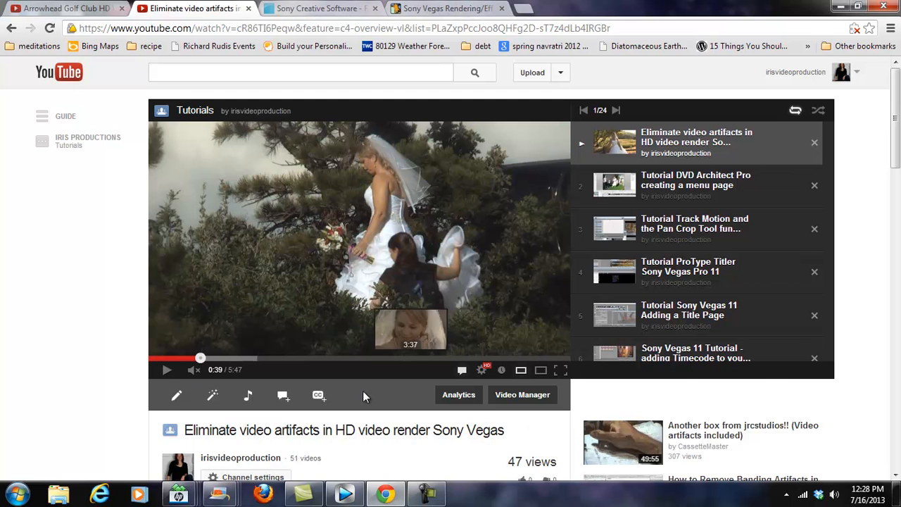
scroll(down, 3)
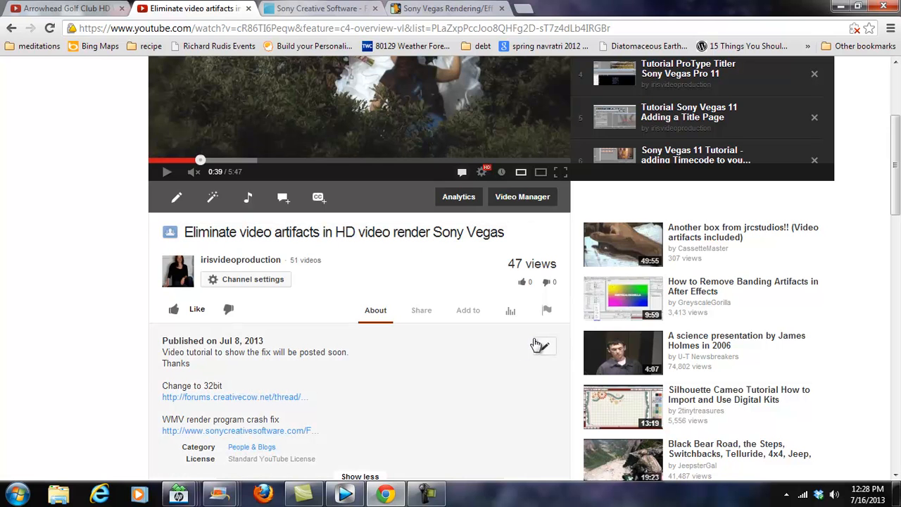
Scroll down to the description's 'Change to 32bit' creativecow.net link.
scroll(down, 3)
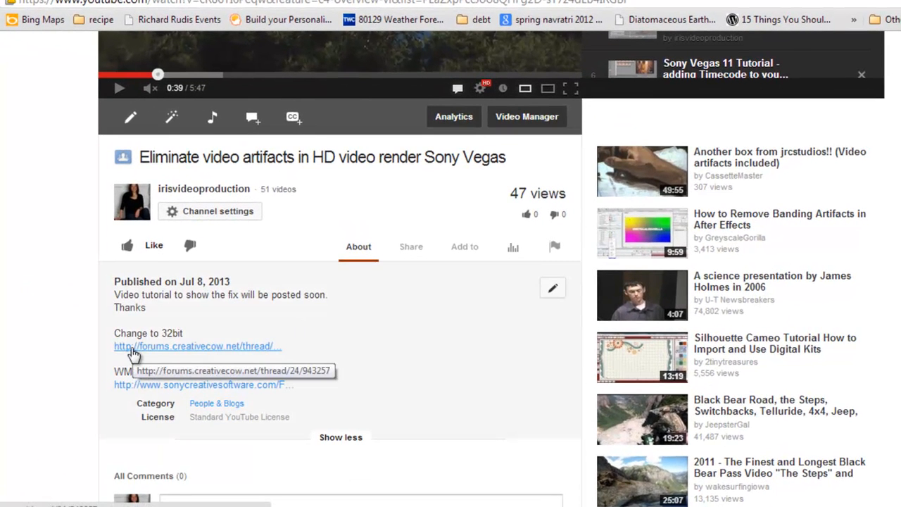
mouse_move(239, 350)
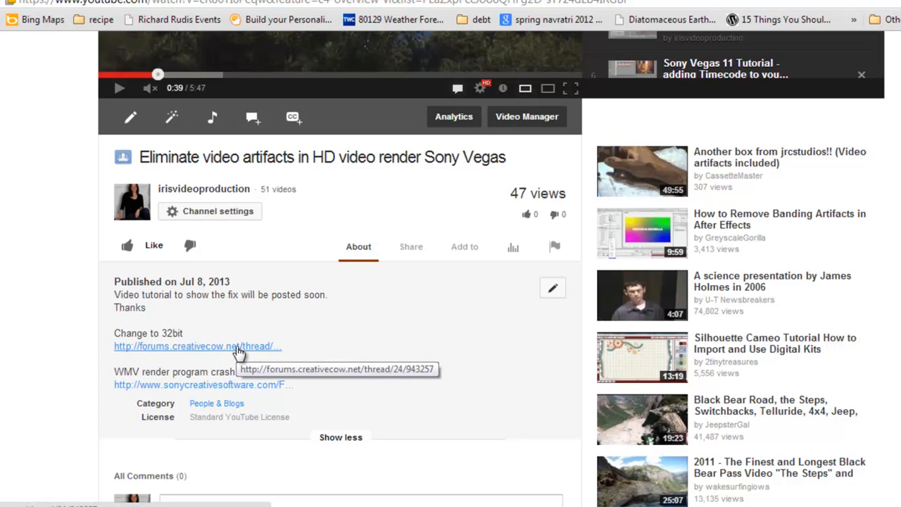
mouse_move(347, 40)
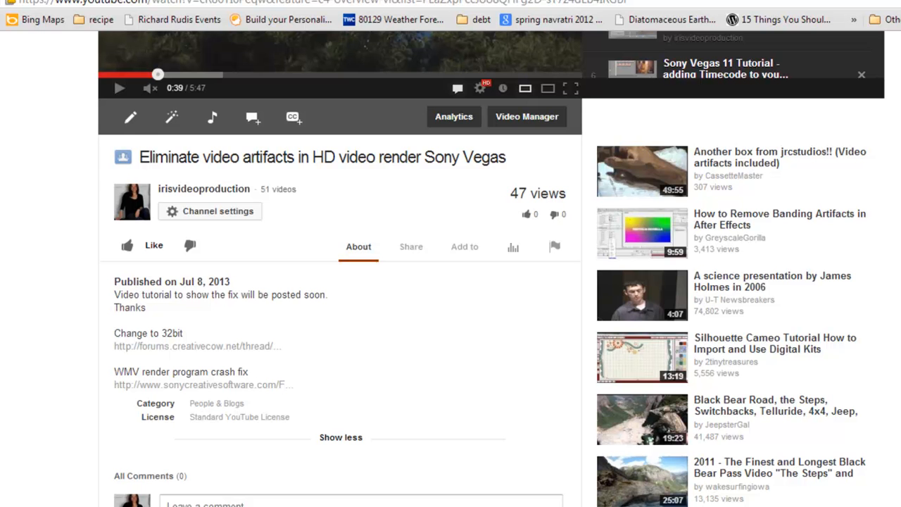
Open the Creative COW 'Sony Vegas Rendering/Effects Problem' thread and read the 32-bit floating point replies.
click(187, 346)
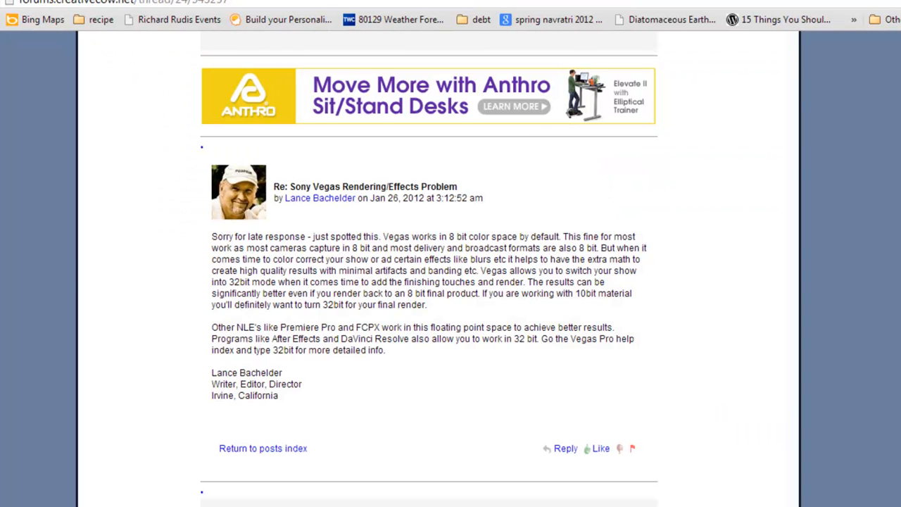
mouse_move(380, 297)
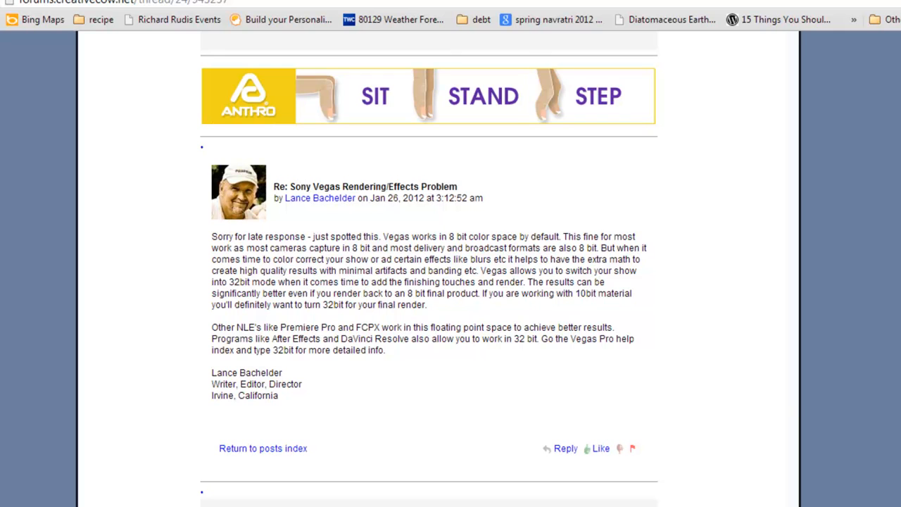
mouse_move(716, 351)
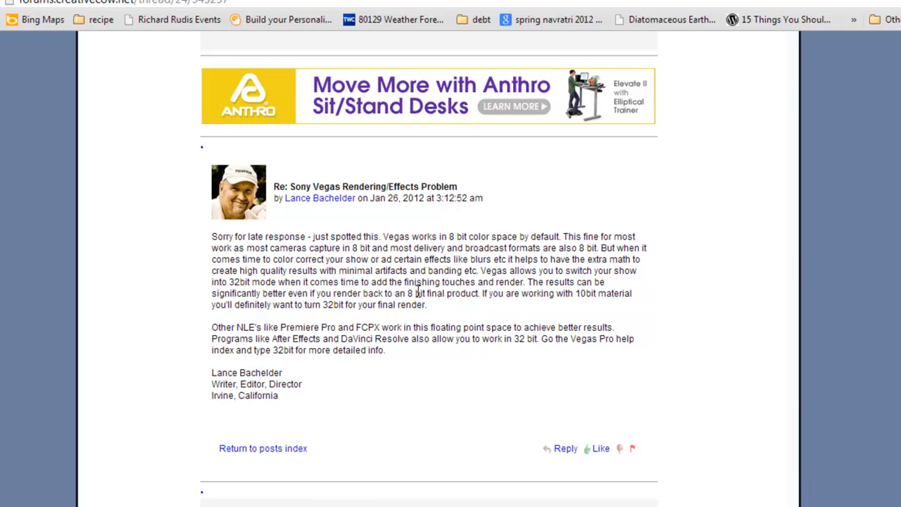
drag(346, 259, 414, 294)
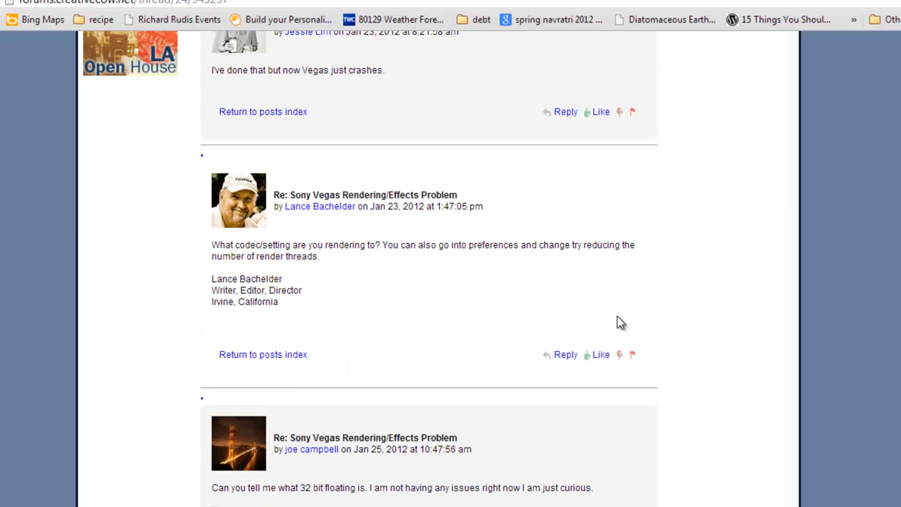
scroll(down, 3)
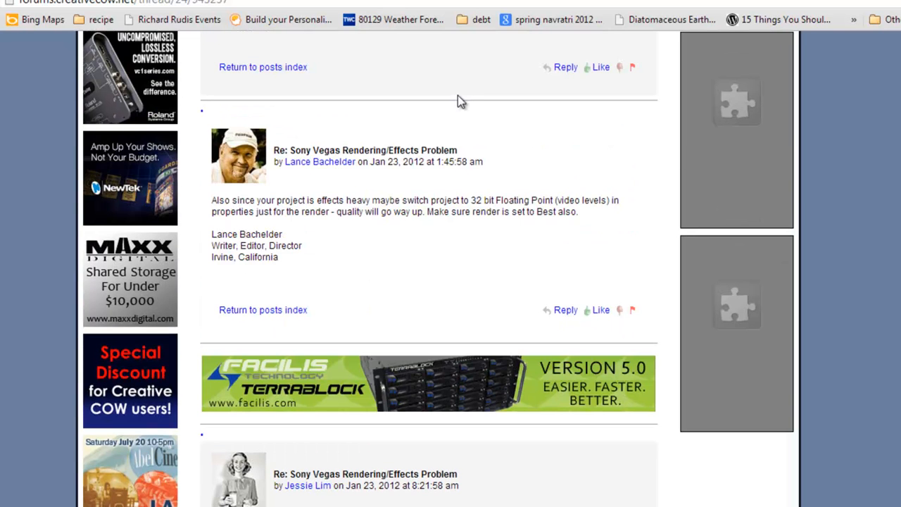
drag(378, 211, 577, 211)
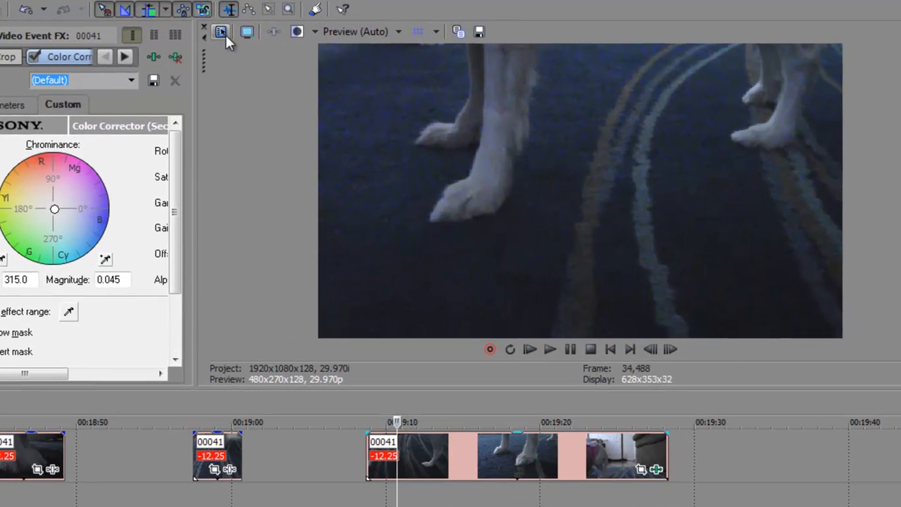
In Project Properties, switch pixel format from 8-bit to 32-bit floating point (video levels) and apply.
click(220, 31)
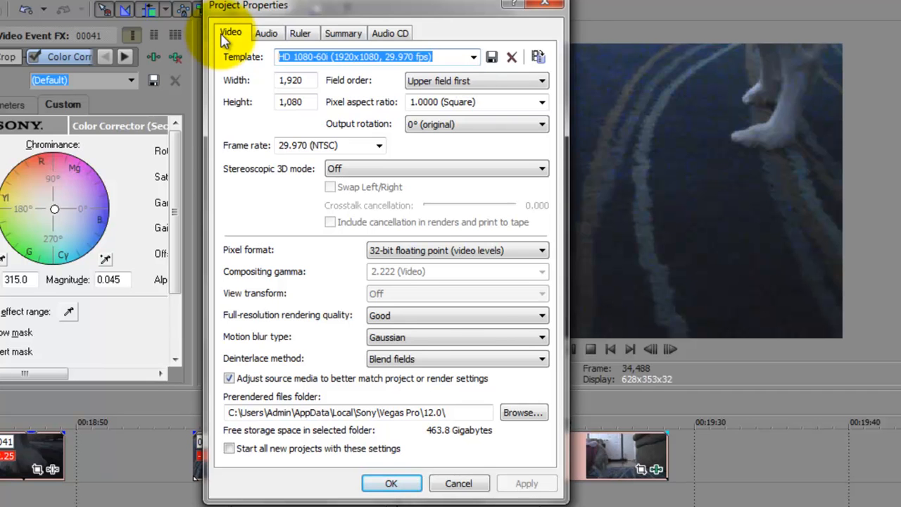
click(456, 250)
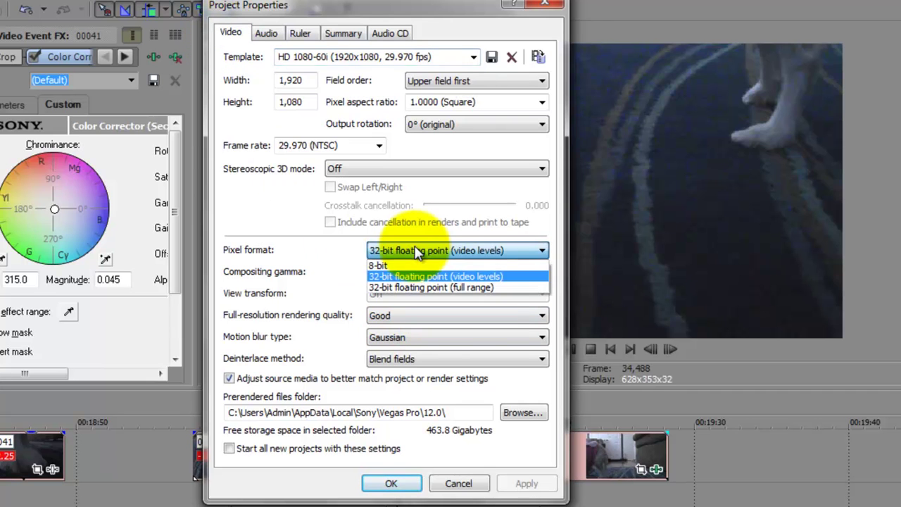
click(379, 265)
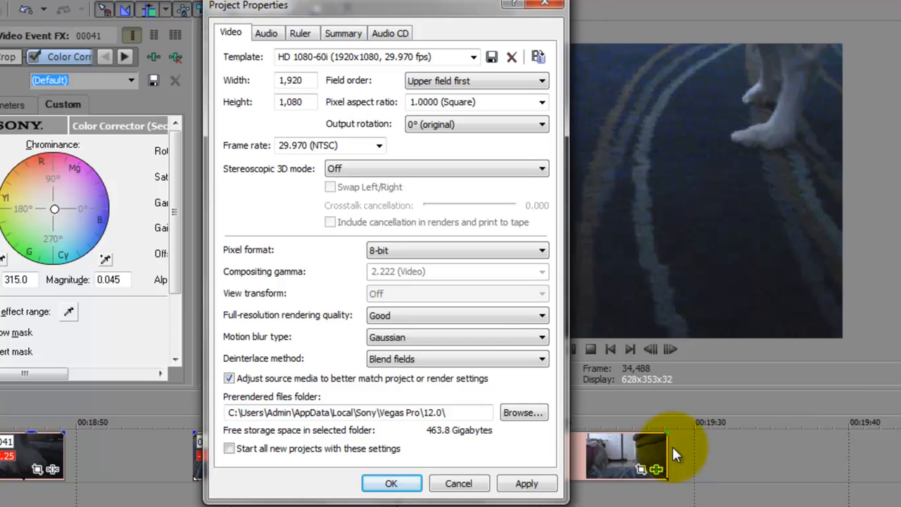
mouse_move(458, 251)
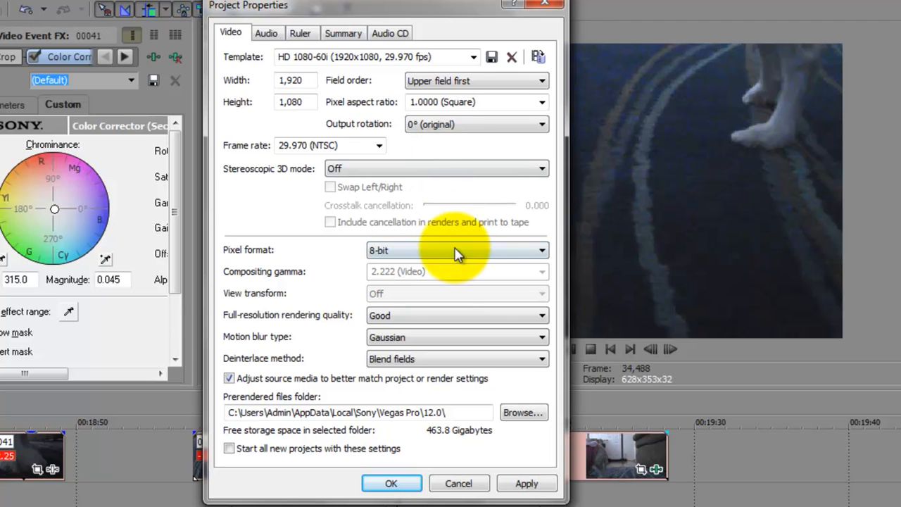
click(457, 249)
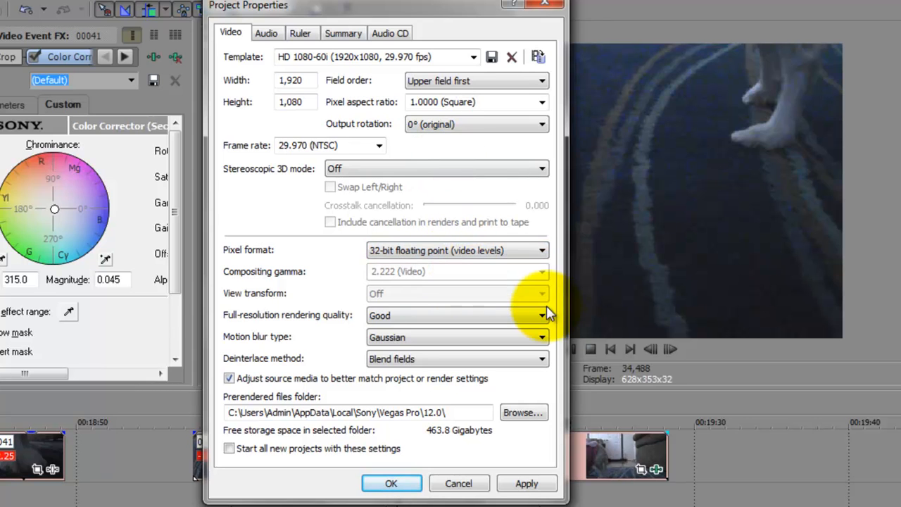
mouse_move(617, 468)
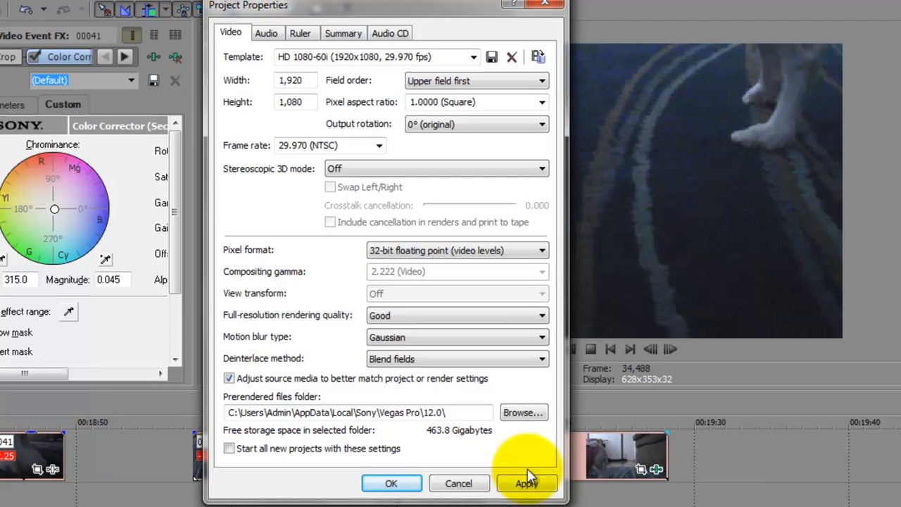
click(526, 482)
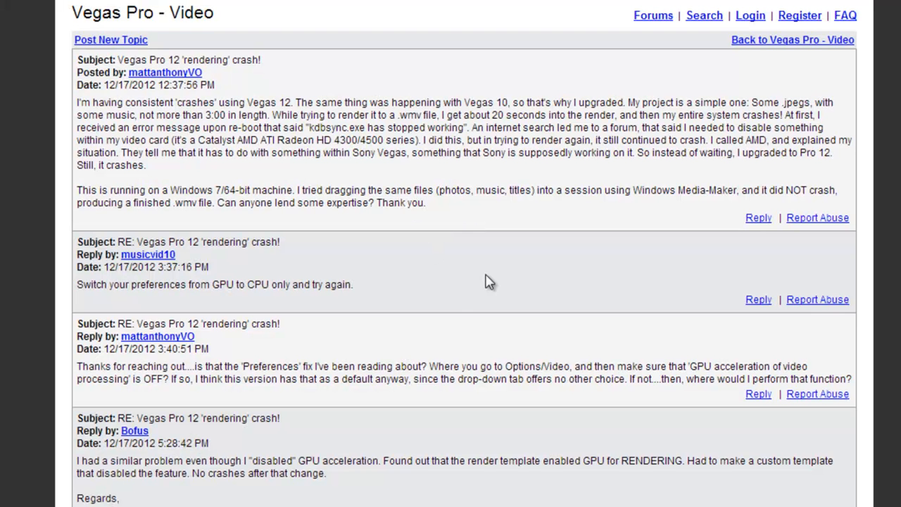
mouse_move(316, 118)
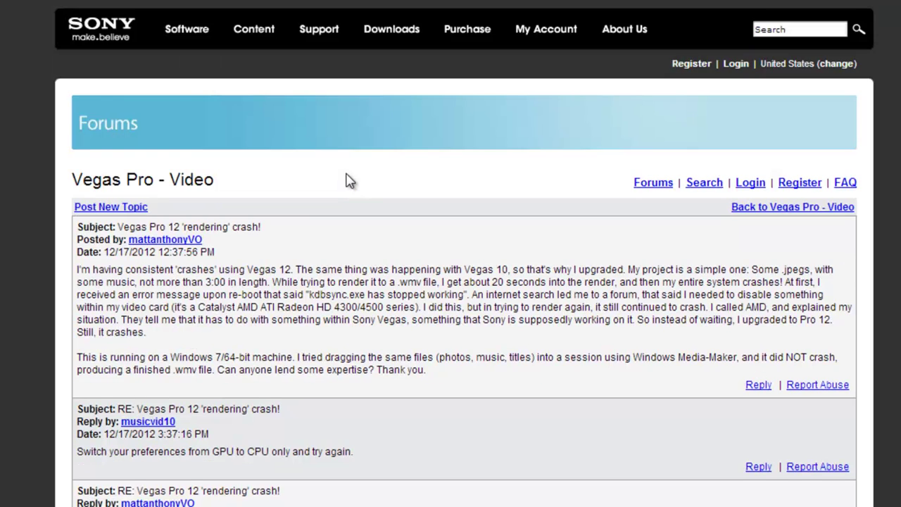
scroll(down, 3)
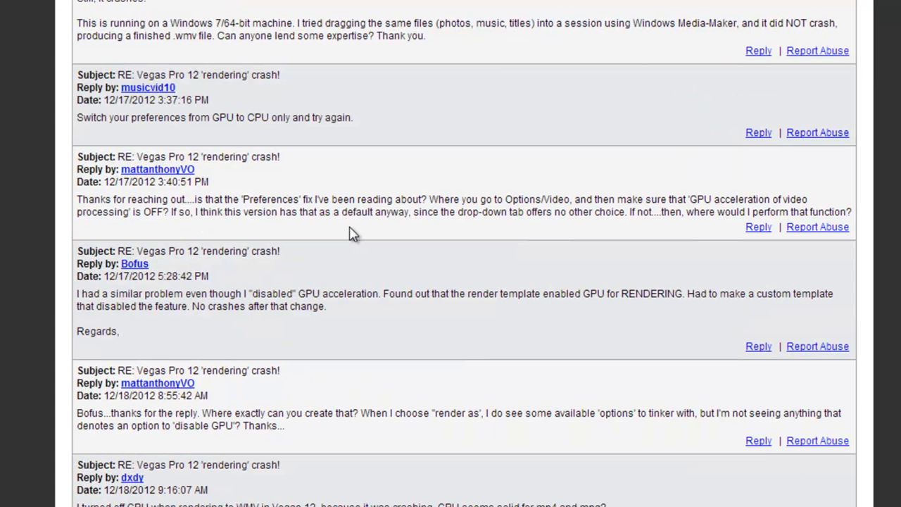
mouse_move(558, 294)
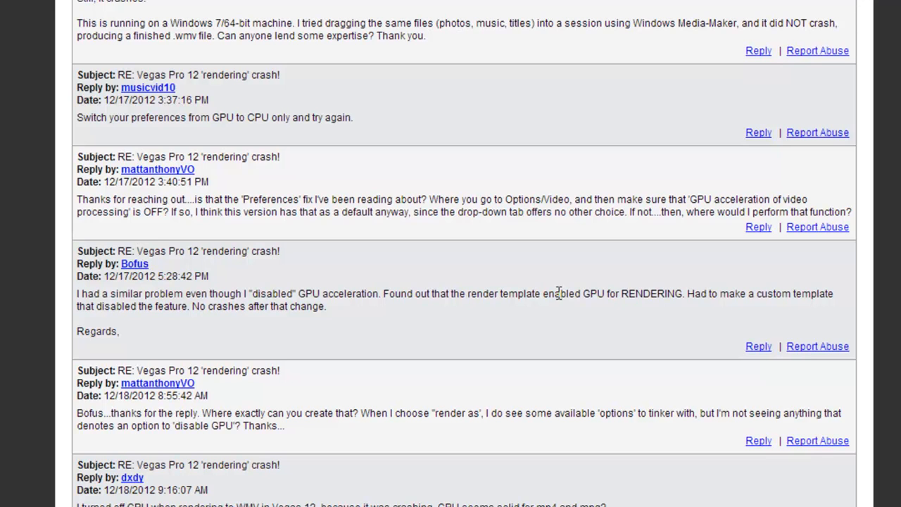
drag(688, 198, 696, 211)
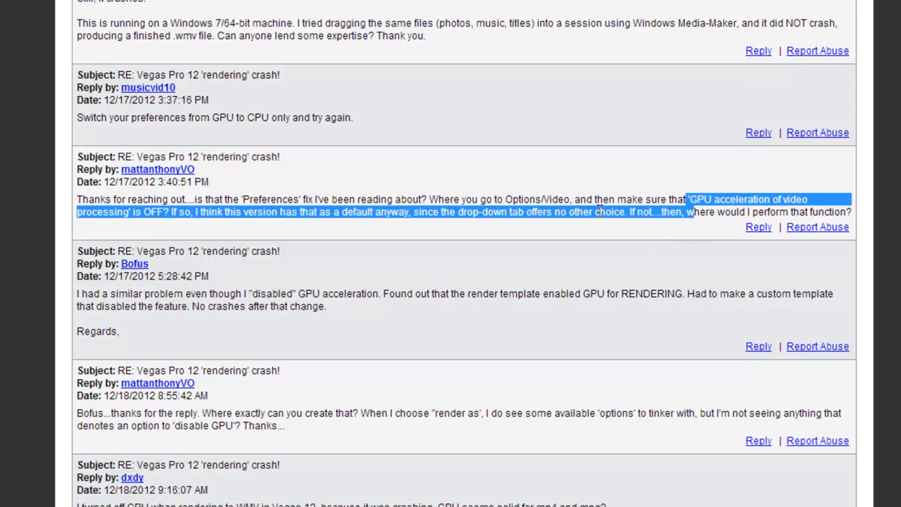
click(669, 217)
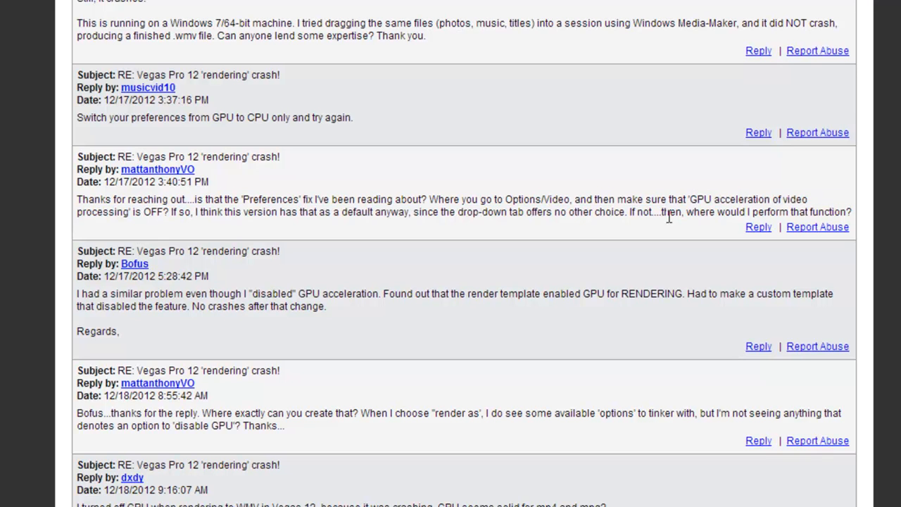
mouse_move(680, 194)
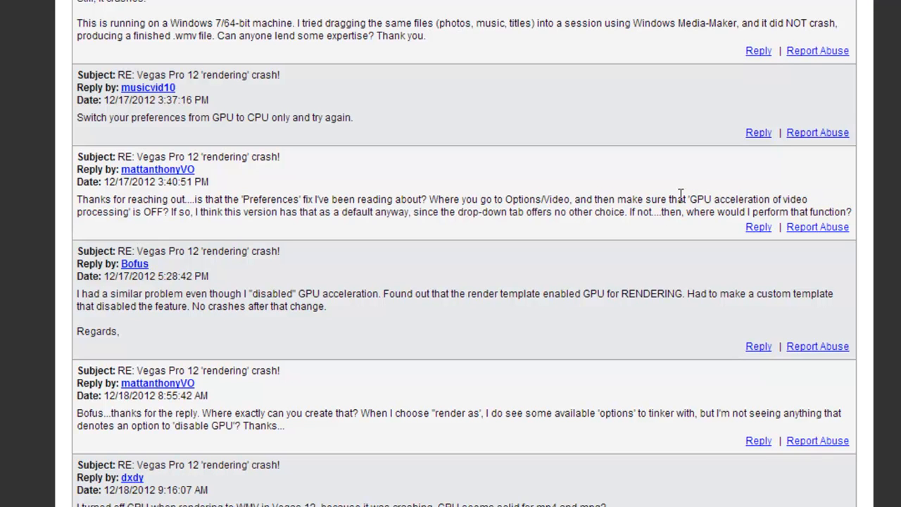
drag(679, 199, 679, 212)
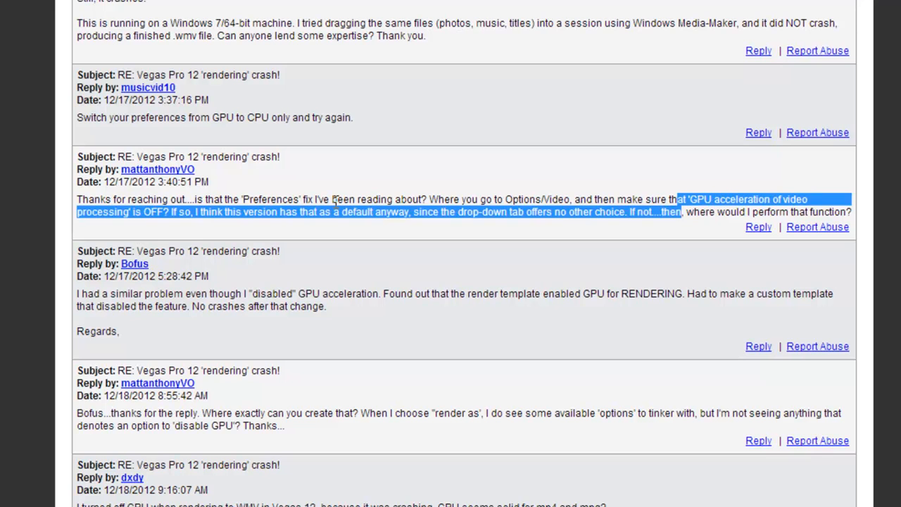
click(167, 211)
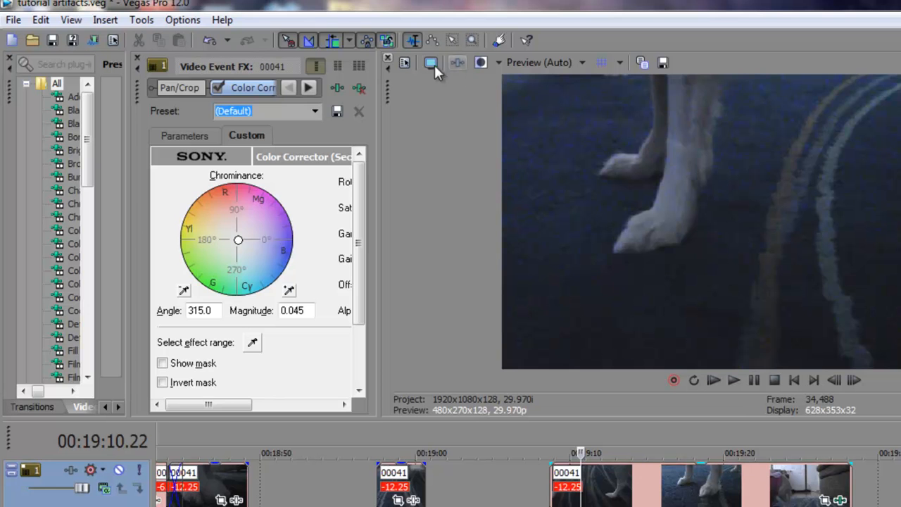
Set 'GPU acceleration of video processing' to Off in Video preferences and confirm with OK.
click(181, 19)
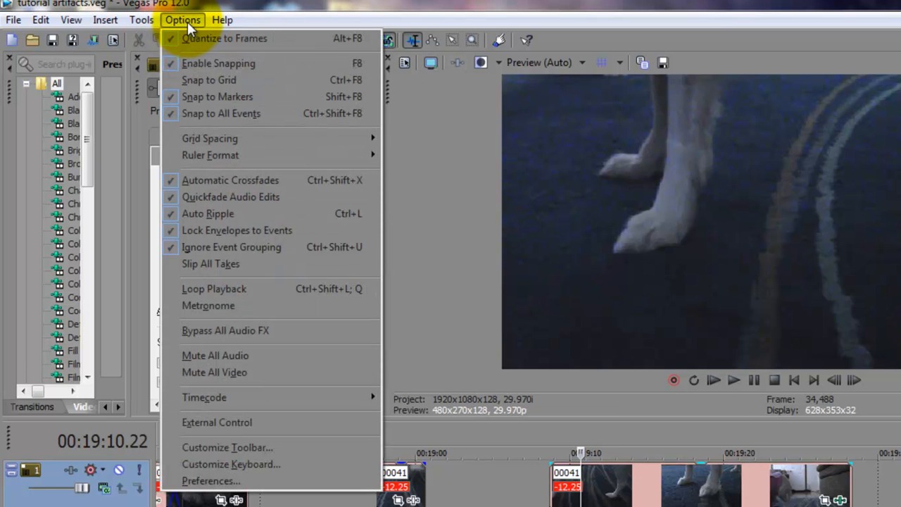
click(210, 480)
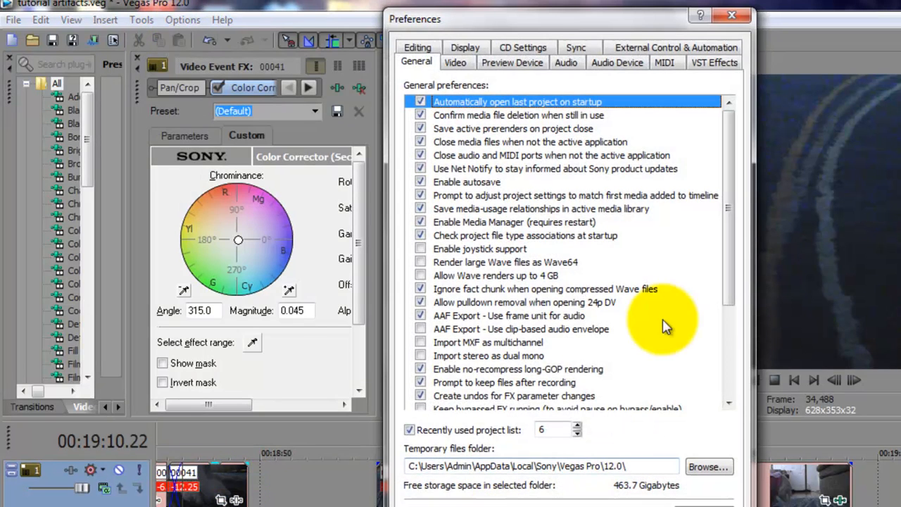
click(456, 63)
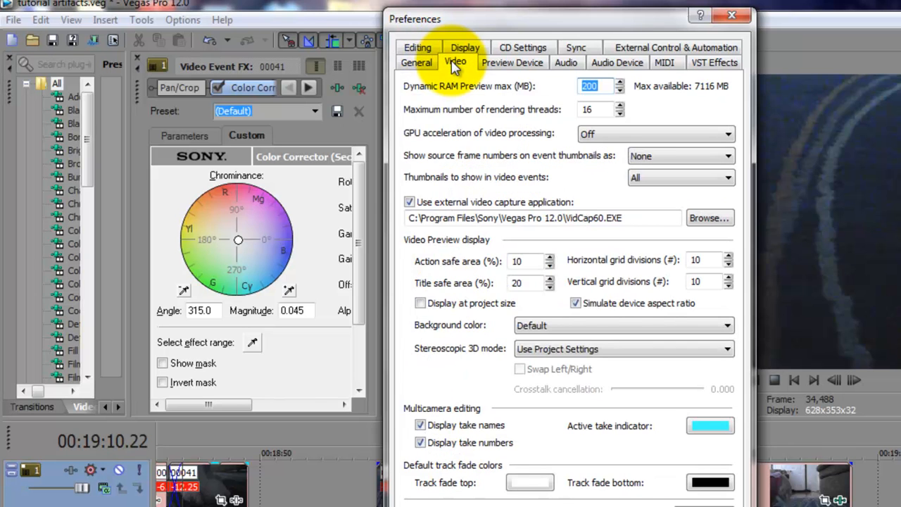
mouse_move(412, 146)
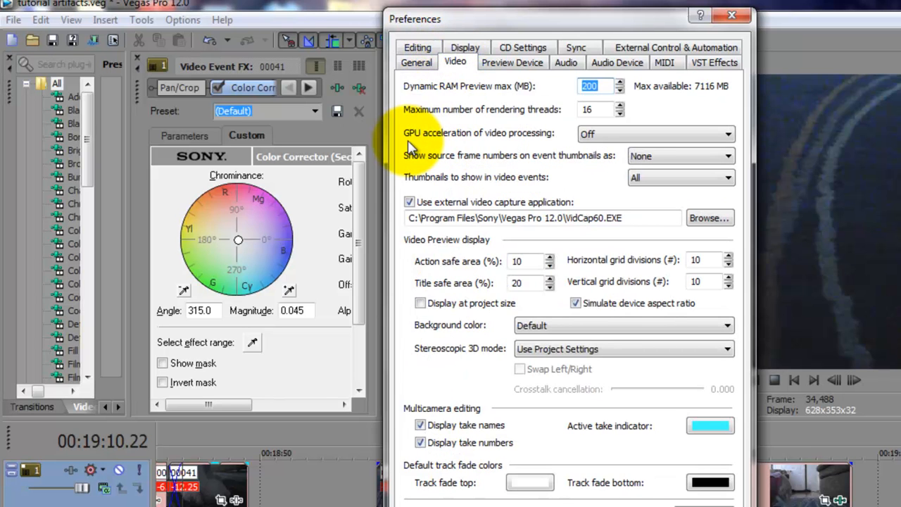
mouse_move(522, 152)
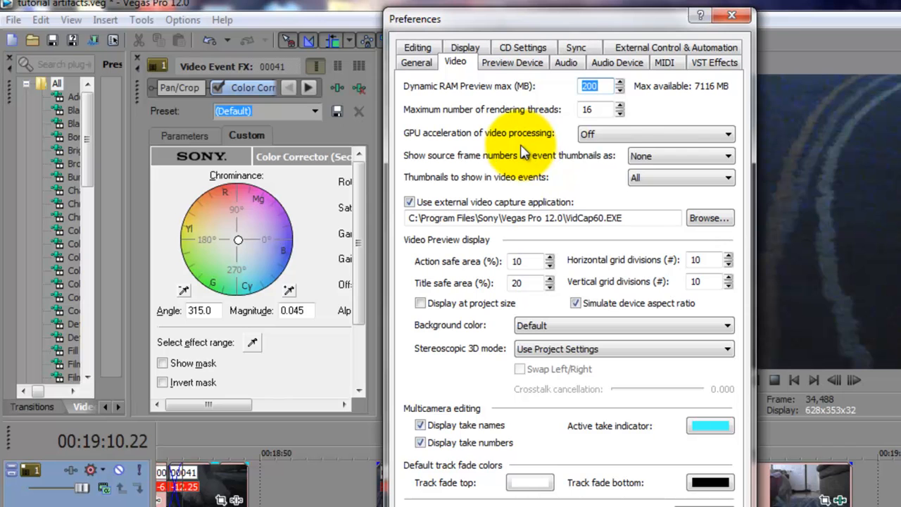
click(655, 133)
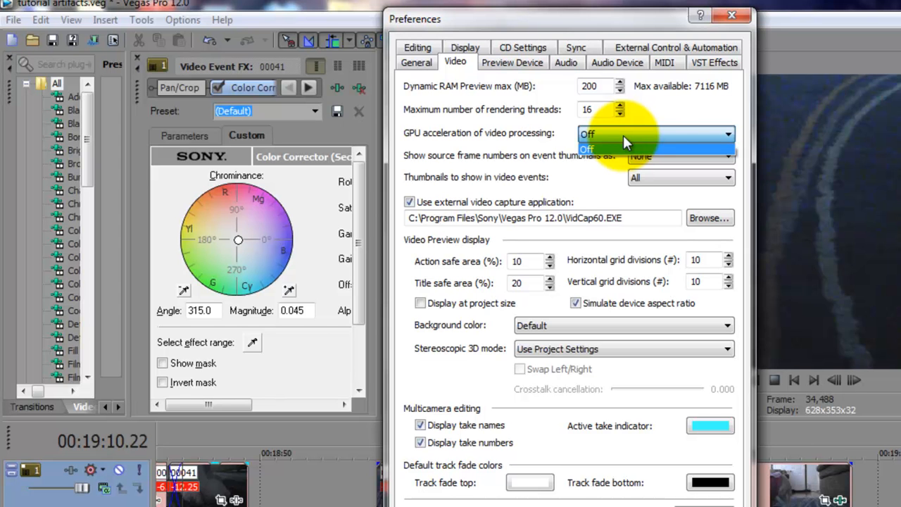
click(586, 149)
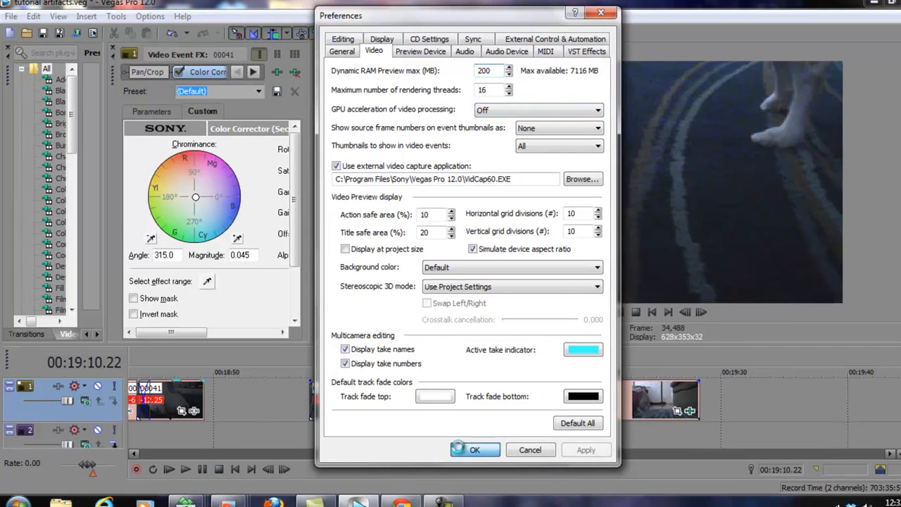
click(475, 450)
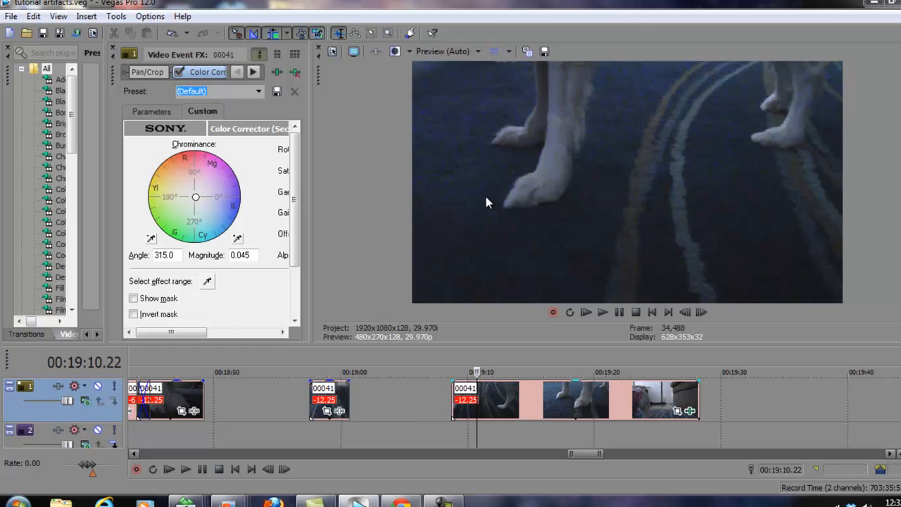
mouse_move(633, 243)
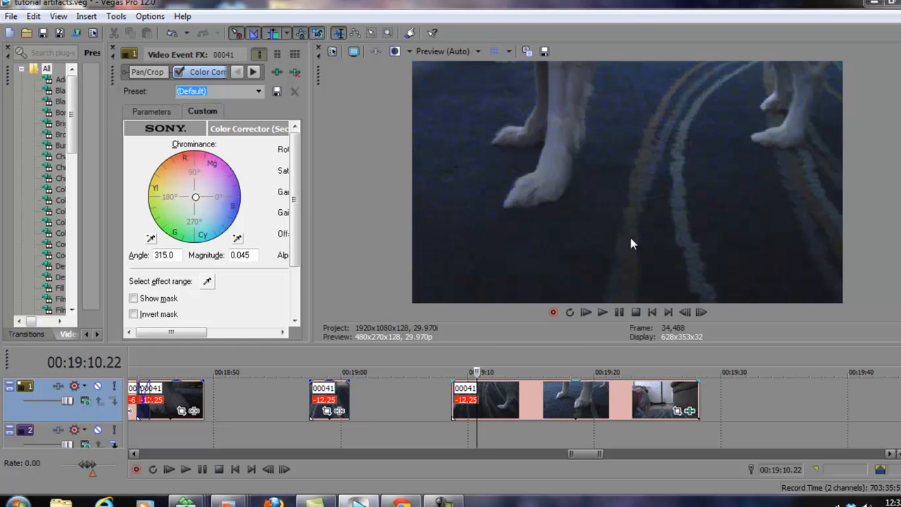
mouse_move(857, 146)
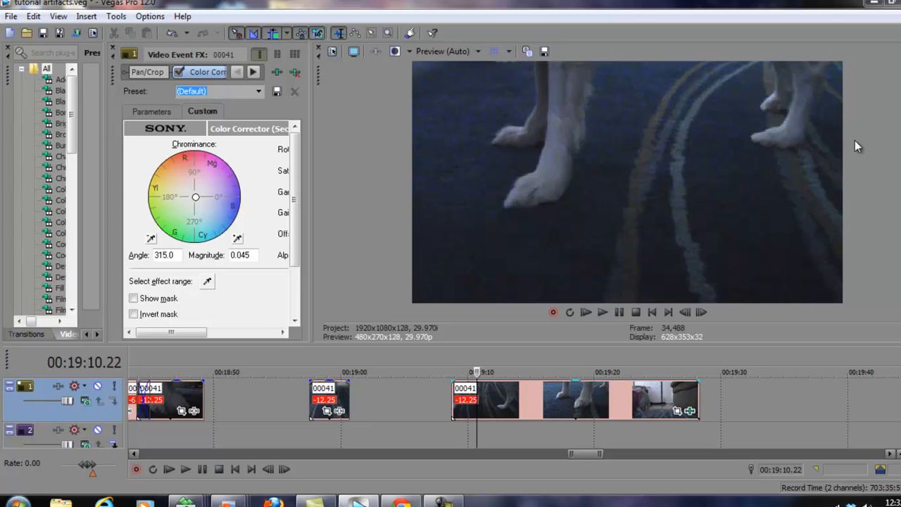